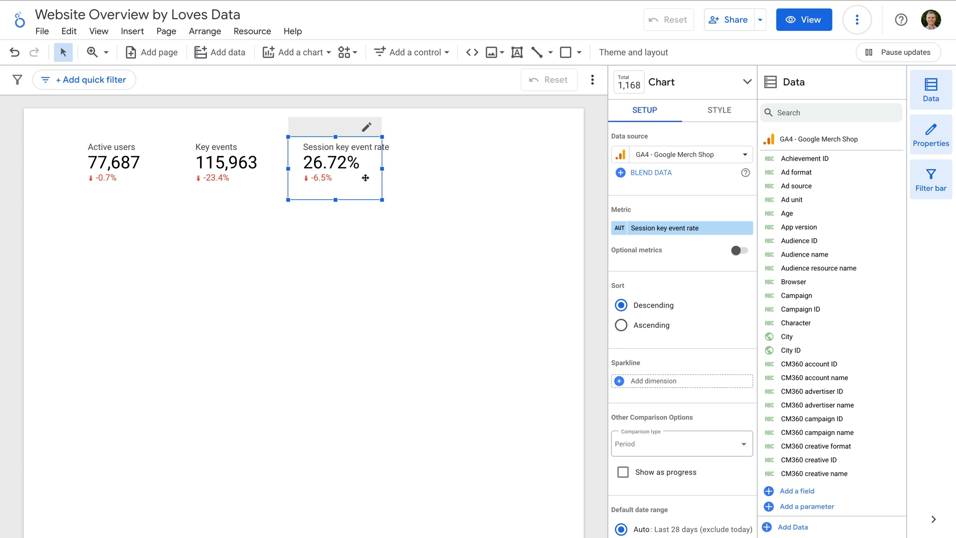
{"action": "mouse_move", "coordinate": [298, 52]}
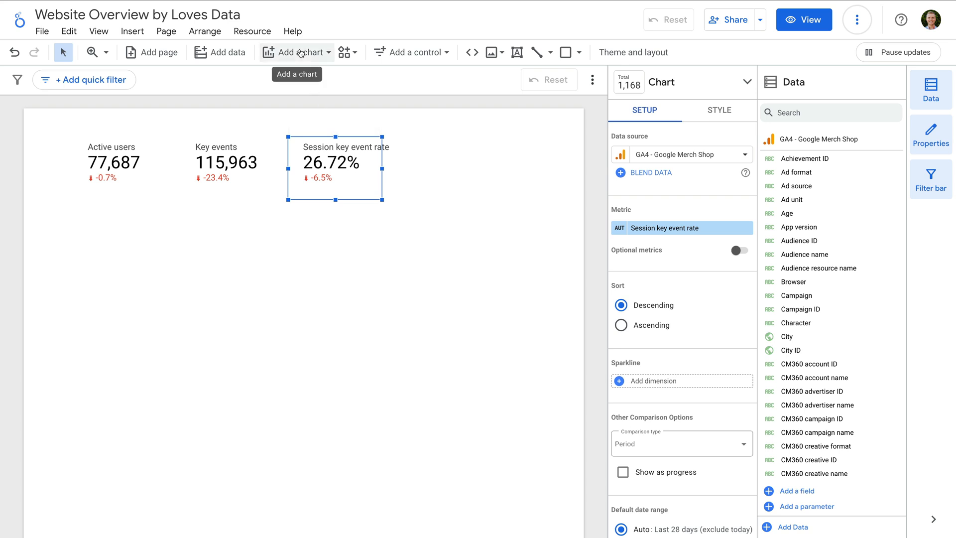
- Insert a table chart of event names and active users below the scorecards
{"action": "left_click", "coordinate": [296, 52]}
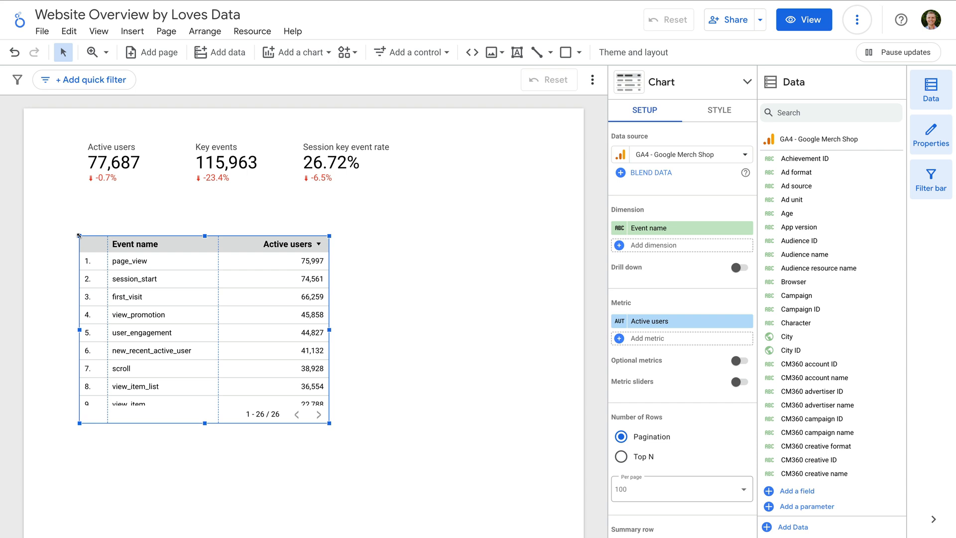
{"action": "mouse_move", "coordinate": [477, 252]}
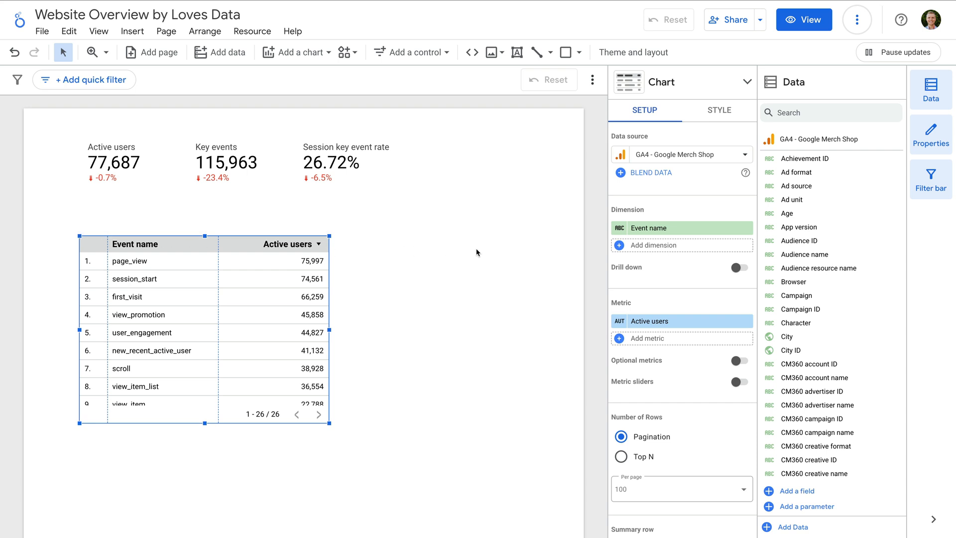
{"action": "mouse_move", "coordinate": [580, 255]}
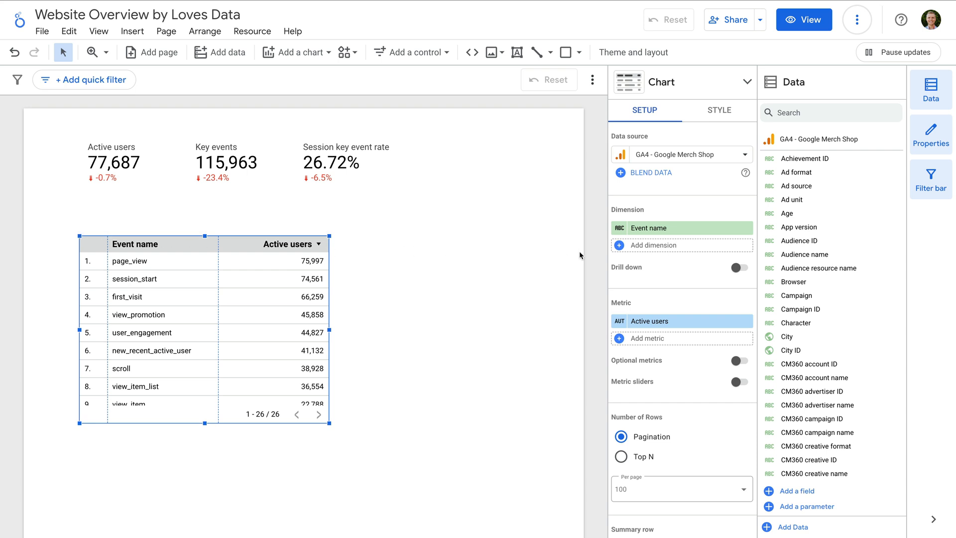
{"action": "mouse_move", "coordinate": [670, 232]}
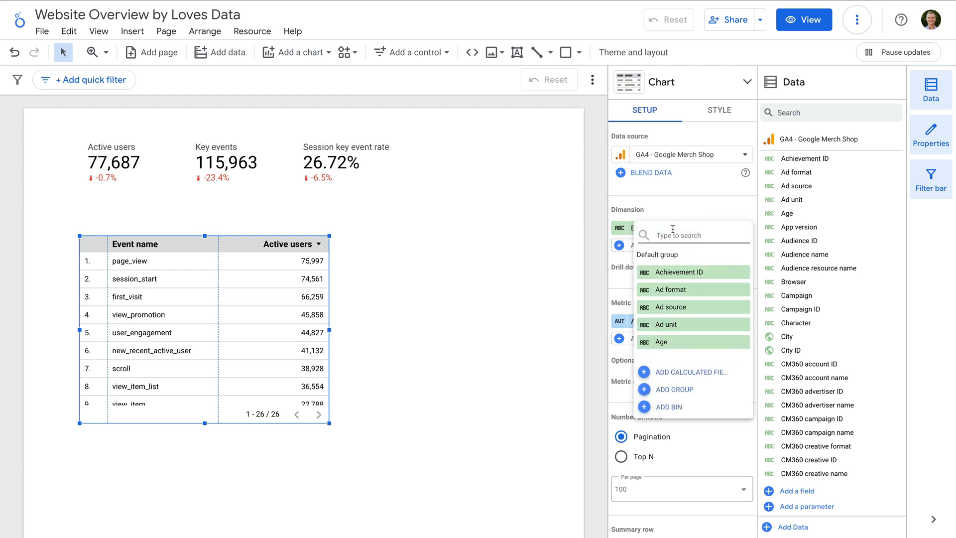
- Replace the table's Event name dimension with Page path
{"action": "type", "text": "page path"}
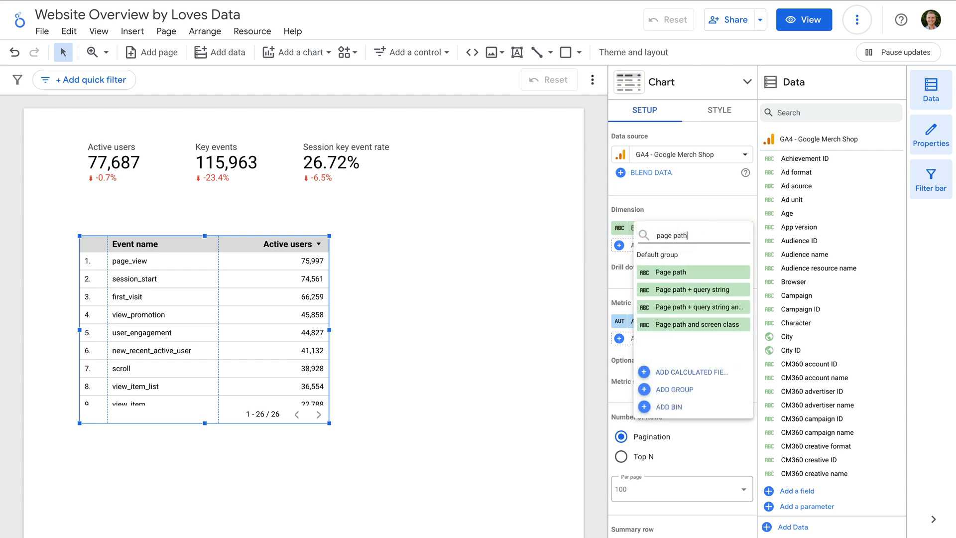
{"action": "left_click", "coordinate": [670, 272]}
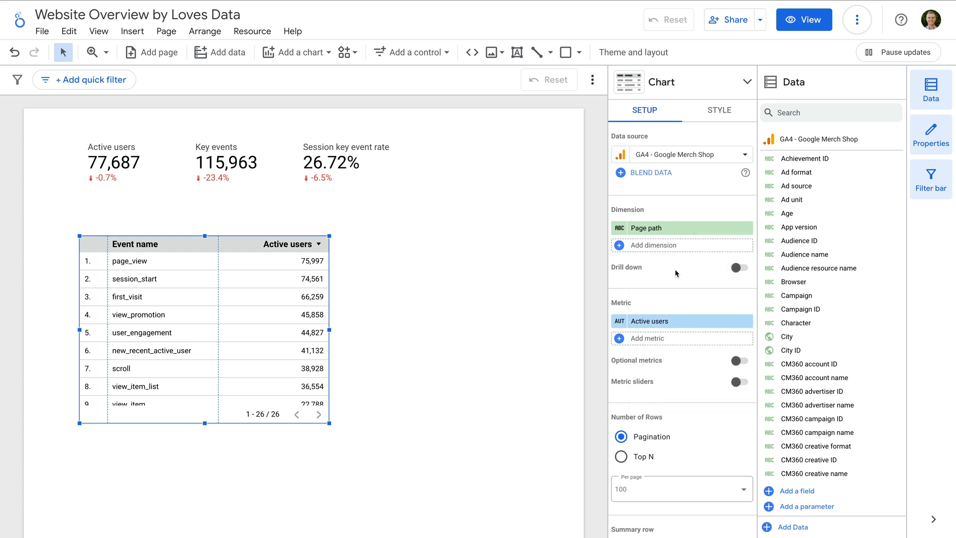
{"action": "left_click", "coordinate": [681, 227]}
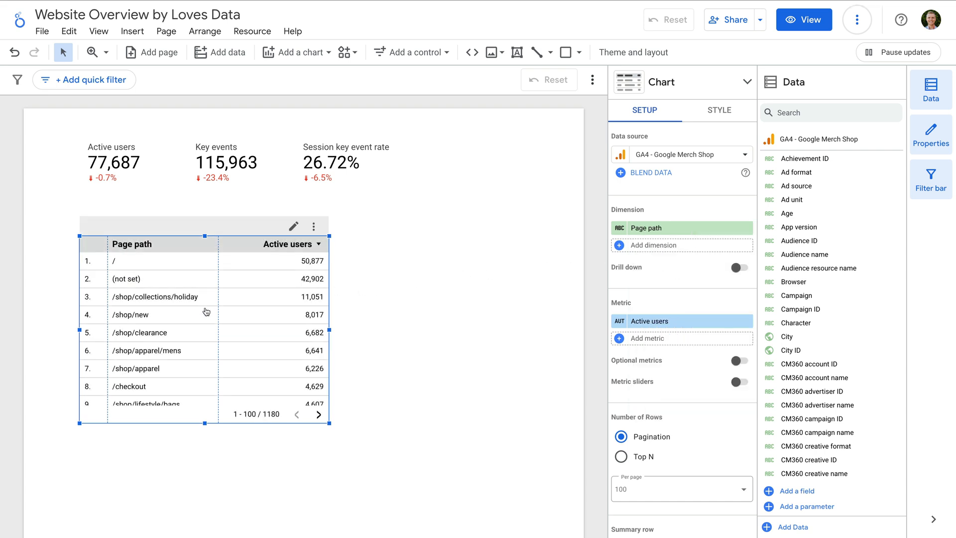
{"action": "mouse_move", "coordinate": [288, 300]}
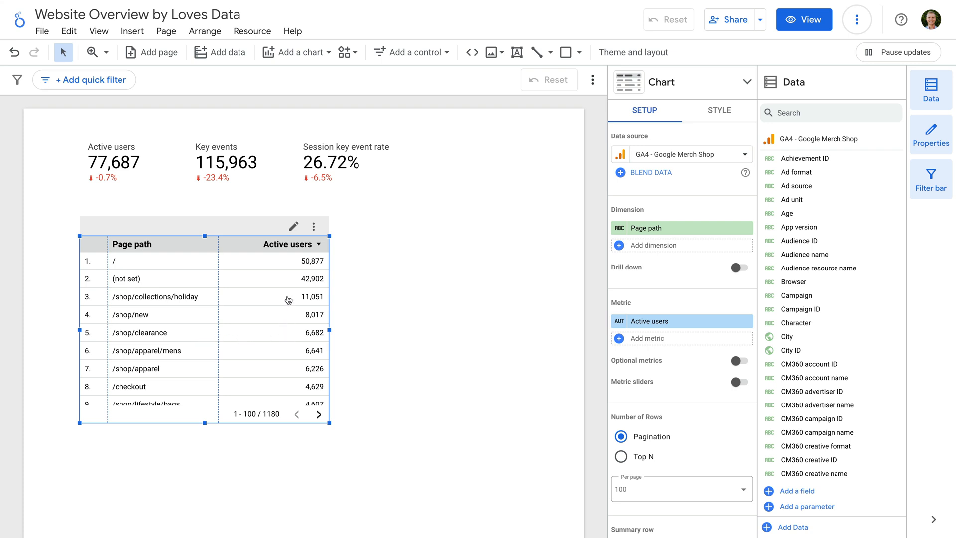
{"action": "mouse_move", "coordinate": [378, 304]}
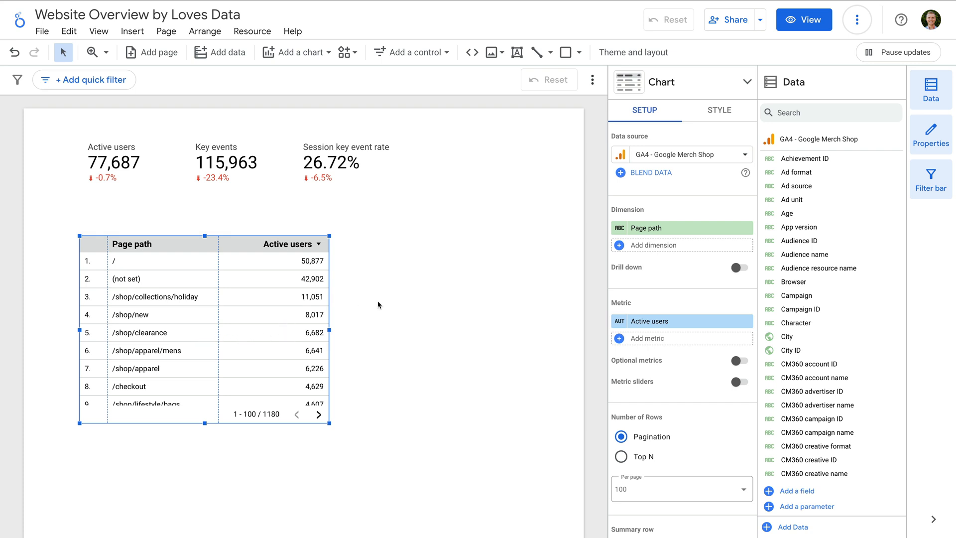
{"action": "mouse_move", "coordinate": [618, 326]}
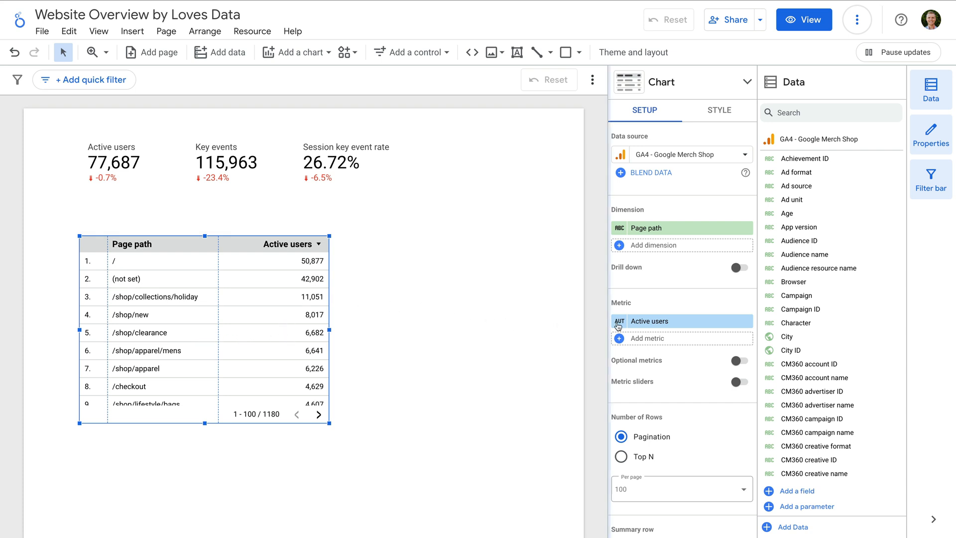
- Swap the table's Active users metric for Views and add Engagement rate as a second metric
{"action": "left_click", "coordinate": [649, 321]}
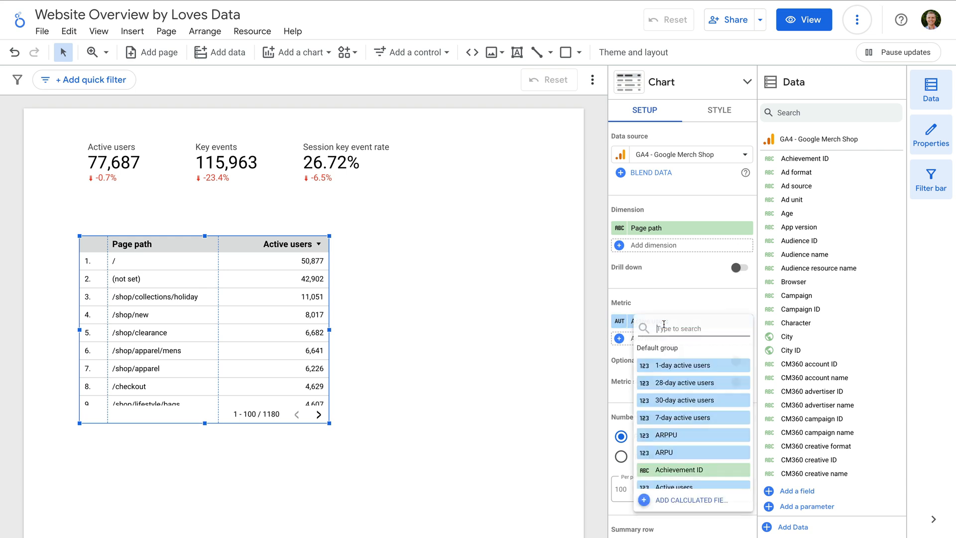
{"action": "type", "text": "views"}
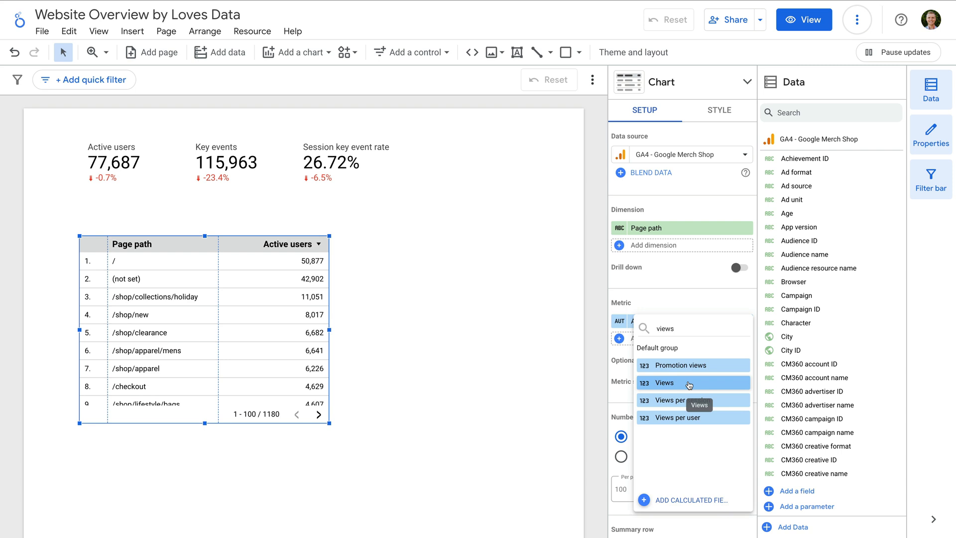
{"action": "left_click", "coordinate": [658, 382]}
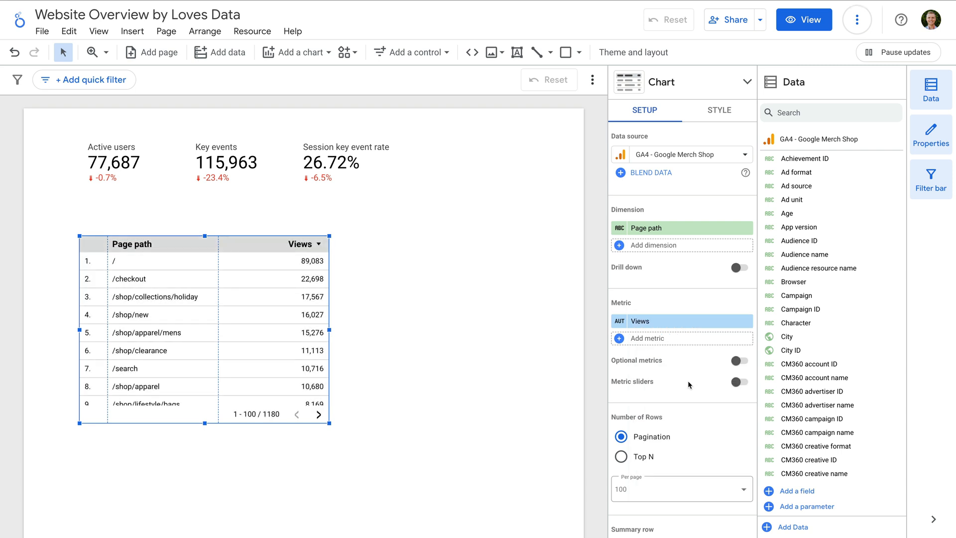
{"action": "mouse_move", "coordinate": [674, 345]}
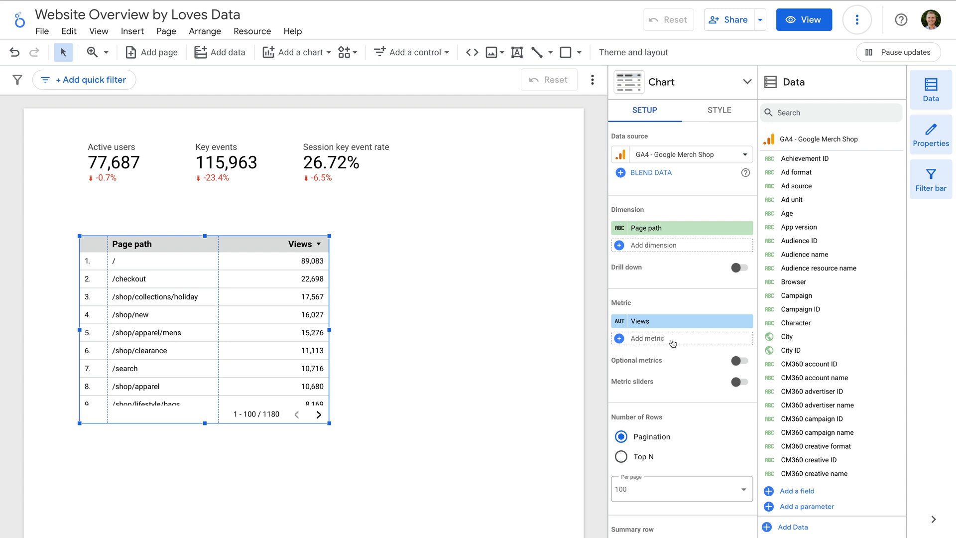
{"action": "type", "text": "engagement"}
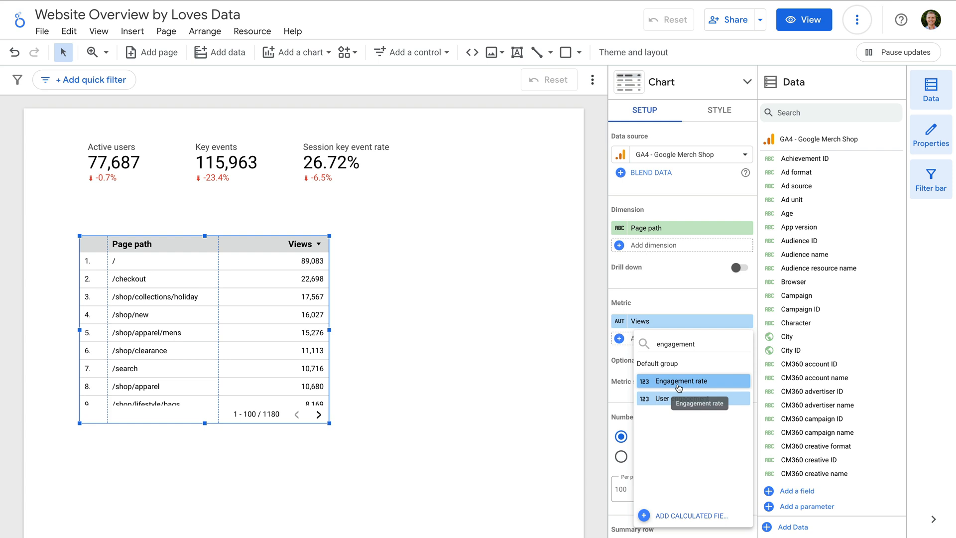
{"action": "left_click", "coordinate": [678, 380]}
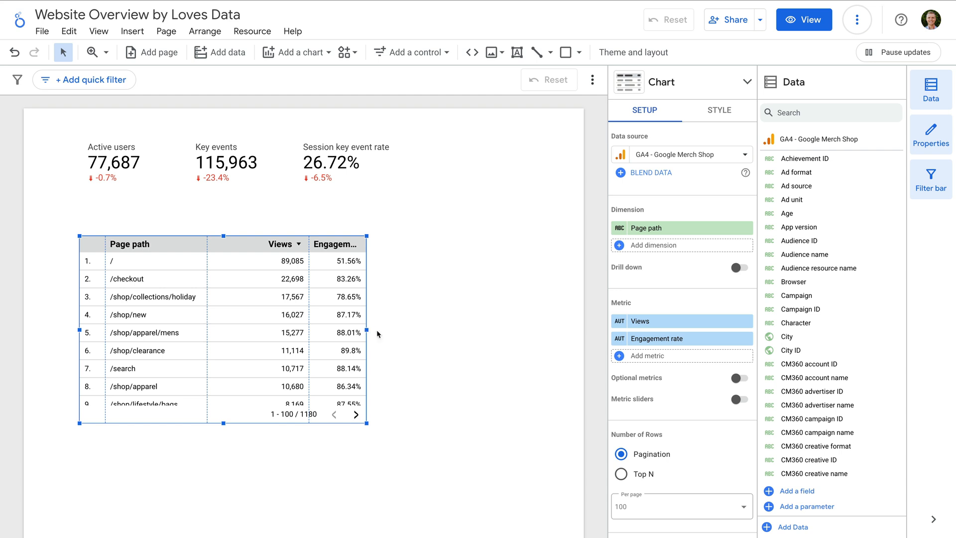
{"action": "mouse_move", "coordinate": [400, 336]}
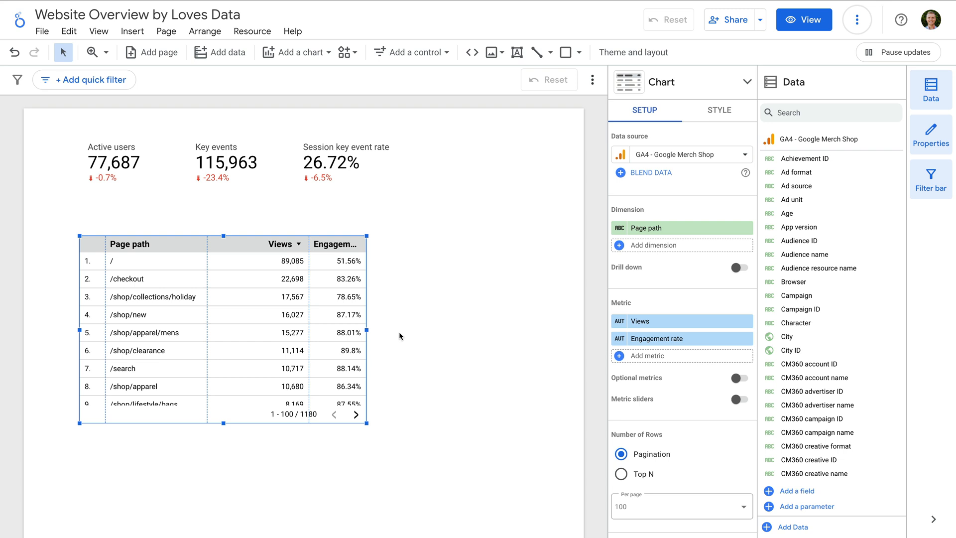
{"action": "mouse_move", "coordinate": [333, 126]}
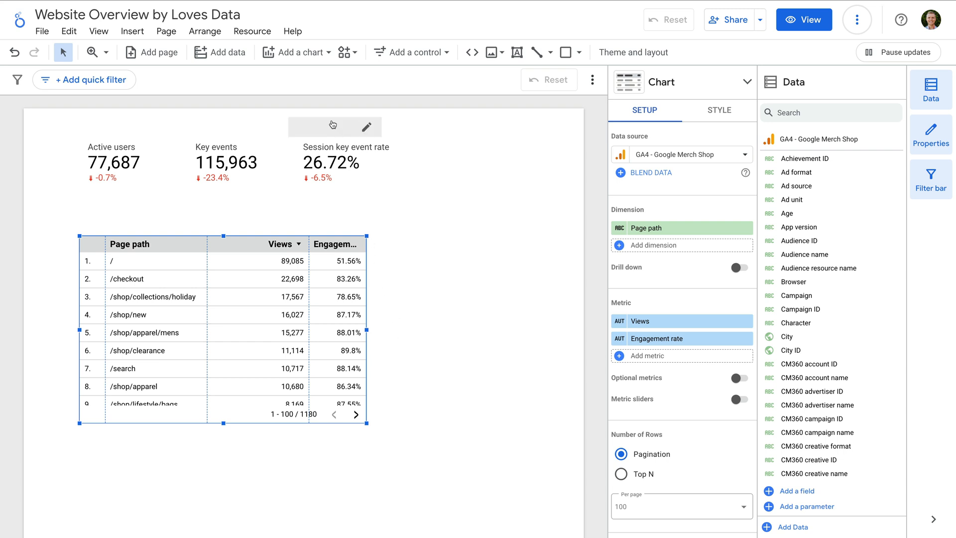
- Give the bar chart Session default channel group as dimension and Sessions as metric
{"action": "left_click", "coordinate": [296, 52]}
{"action": "type", "text": "session"}
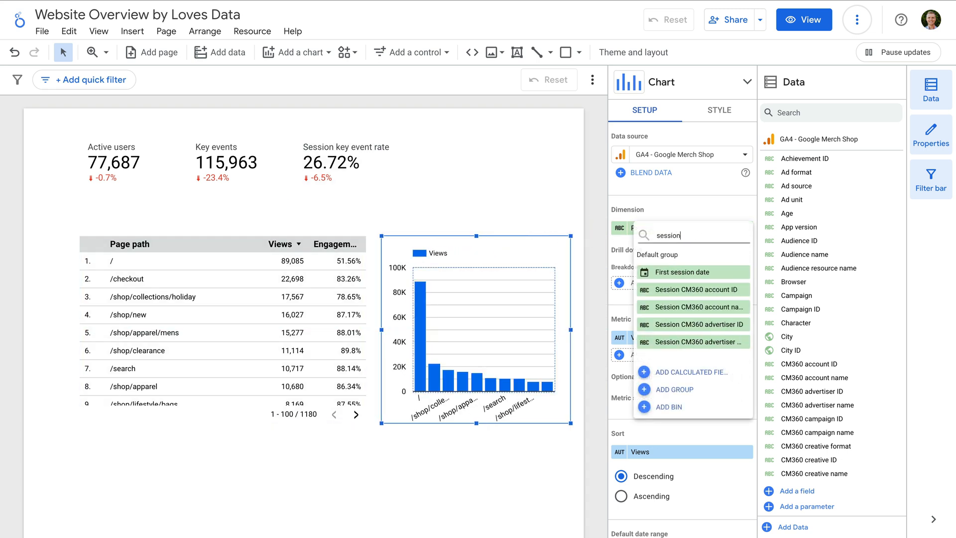
{"action": "type", "text": "default"}
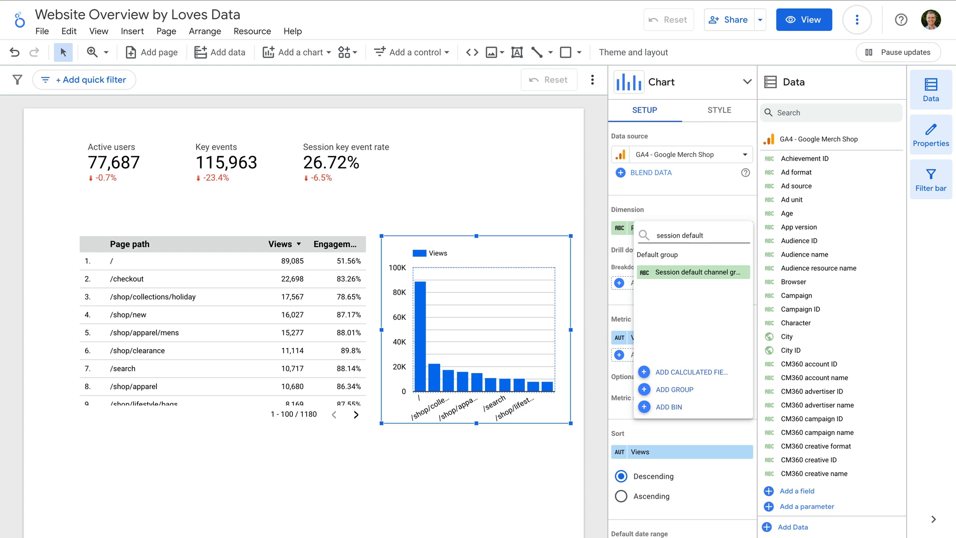
{"action": "left_click", "coordinate": [694, 272]}
{"action": "type", "text": "sessions"}
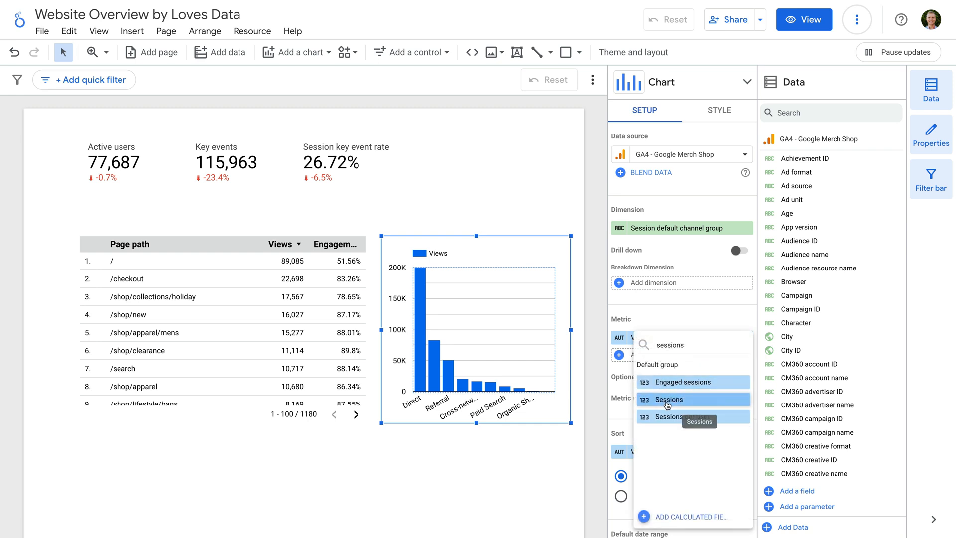
{"action": "left_click", "coordinate": [669, 398]}
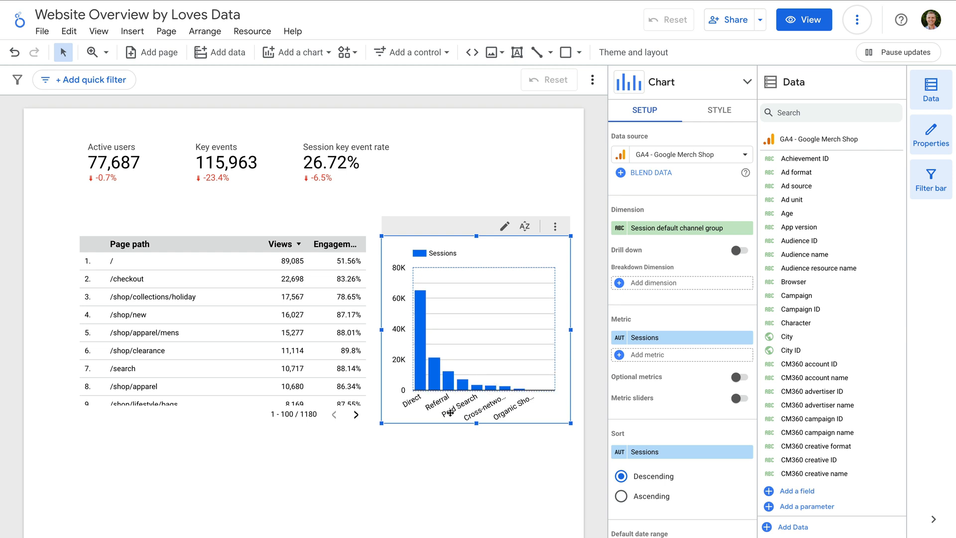
{"action": "mouse_move", "coordinate": [465, 415]}
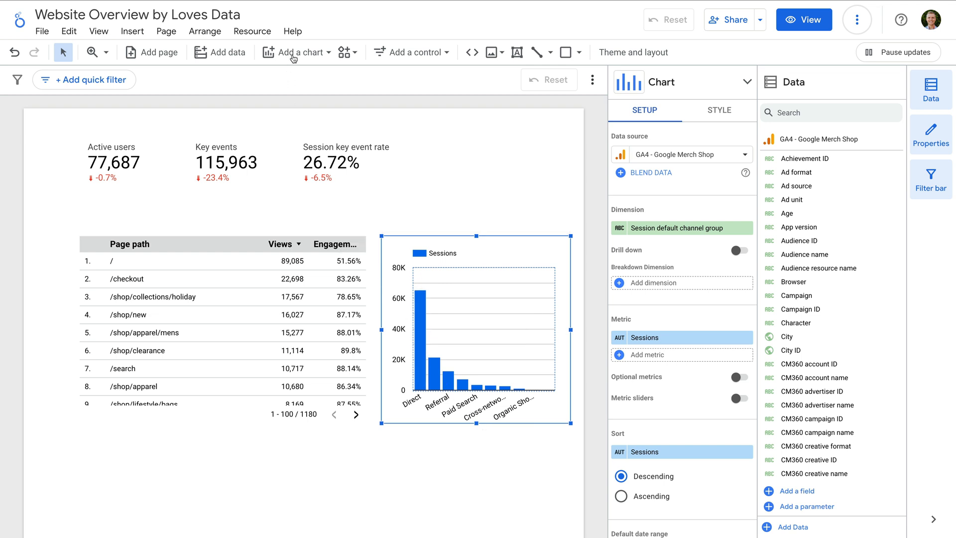
{"action": "left_click", "coordinate": [296, 52]}
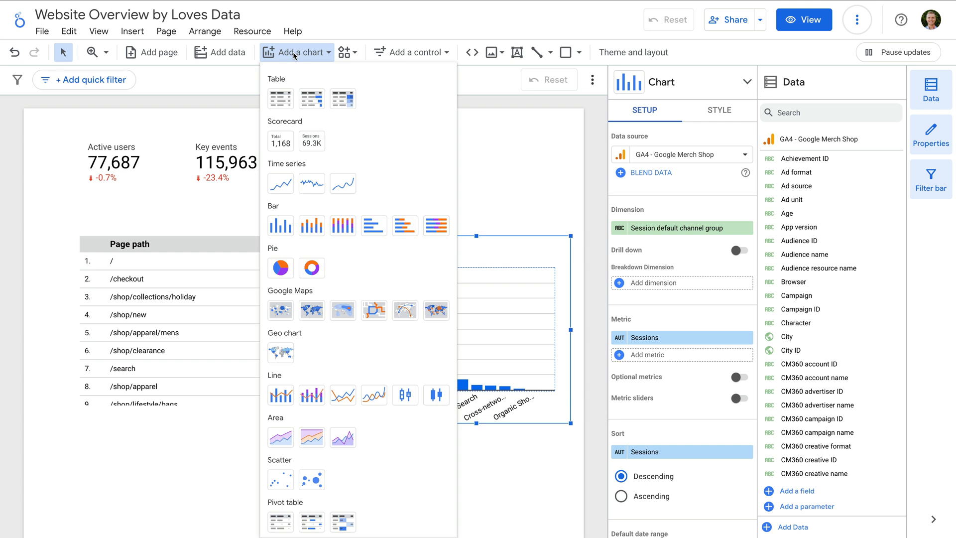
{"action": "mouse_move", "coordinate": [343, 311]}
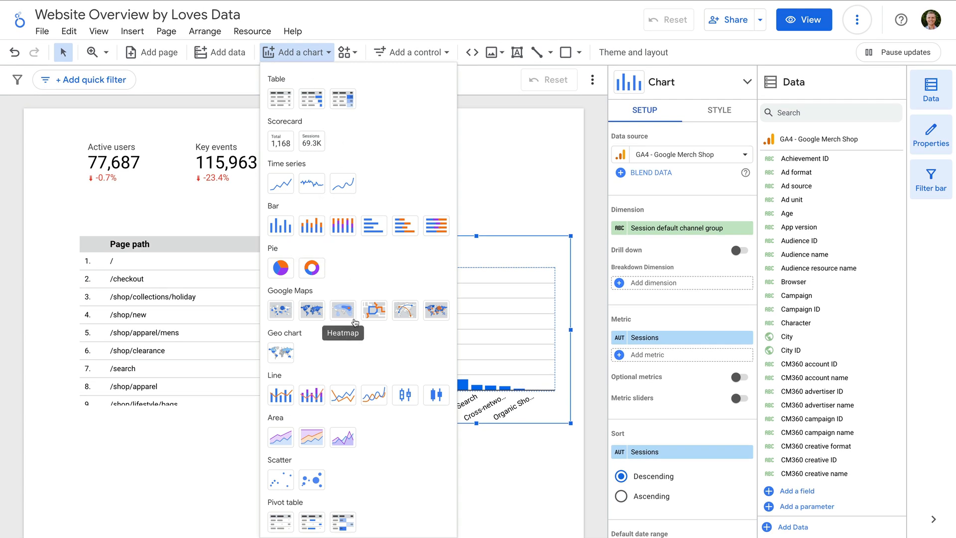
{"action": "mouse_move", "coordinate": [367, 484]}
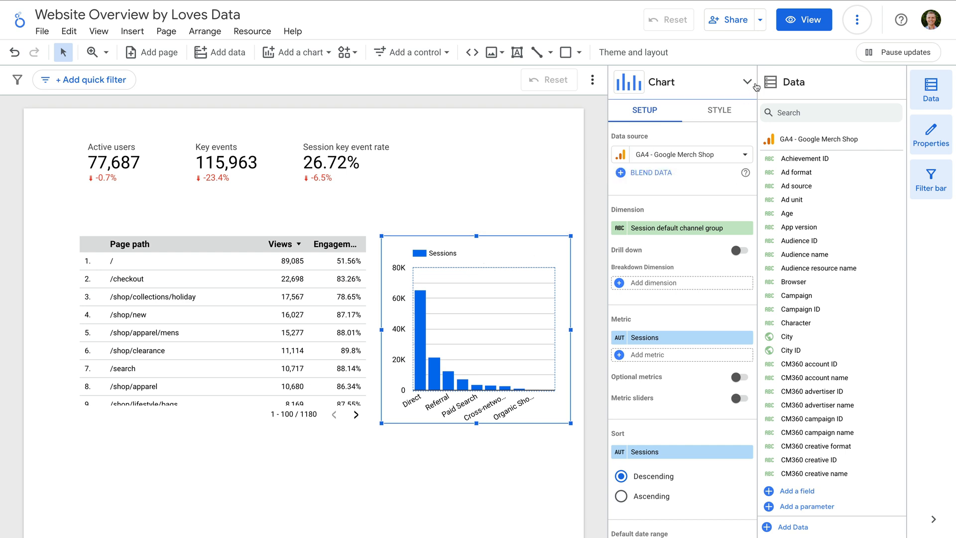
- Switch the channel bar chart to the Horizontal bar chart style
{"action": "left_click", "coordinate": [719, 110]}
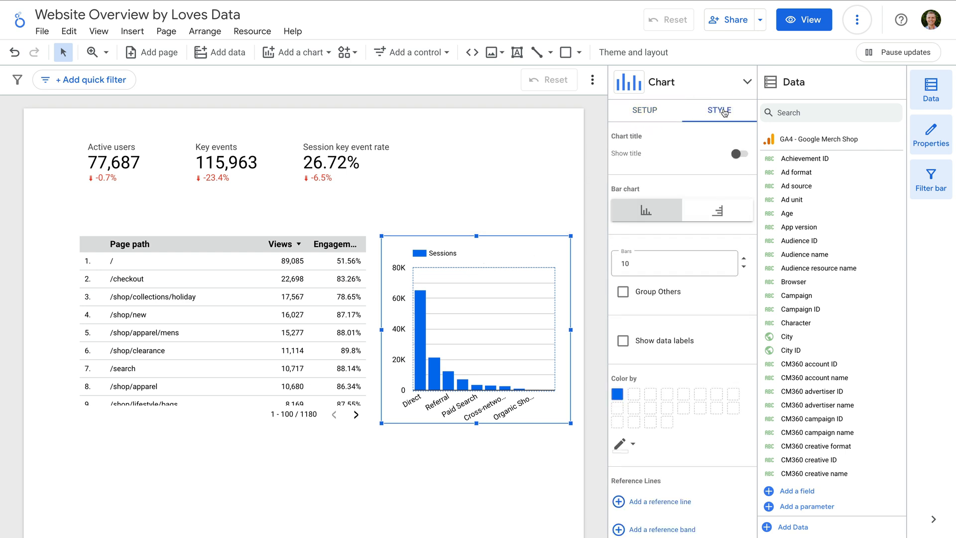
{"action": "mouse_move", "coordinate": [690, 207]}
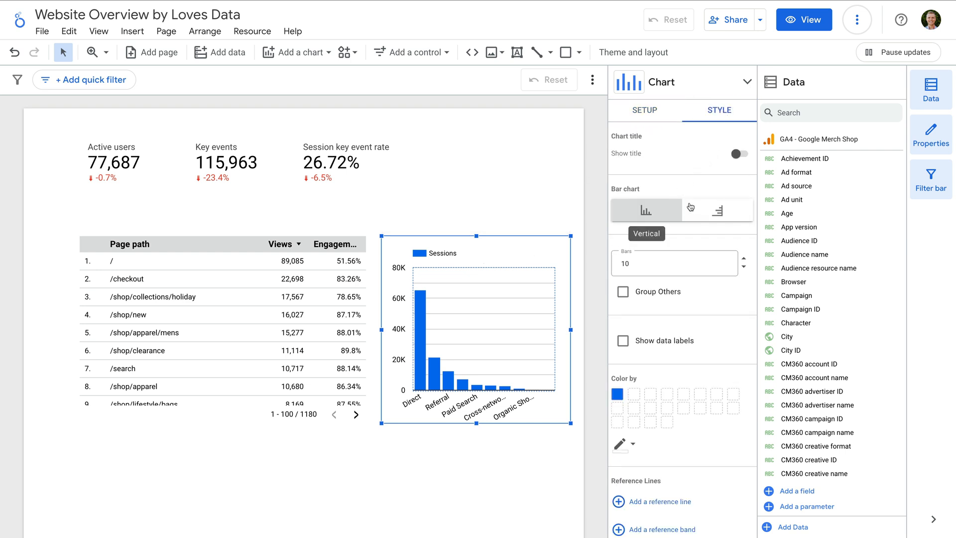
{"action": "left_click", "coordinate": [717, 210]}
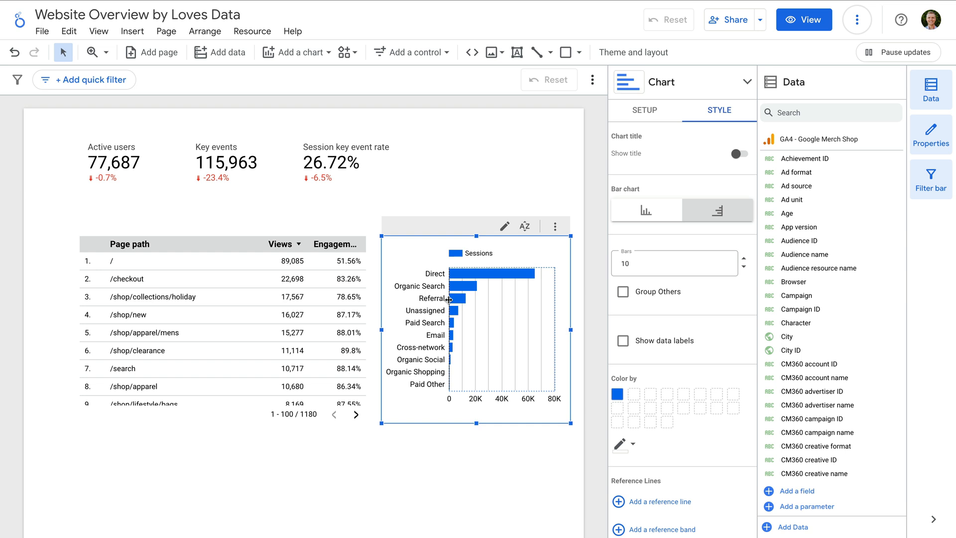
{"action": "mouse_move", "coordinate": [594, 80]}
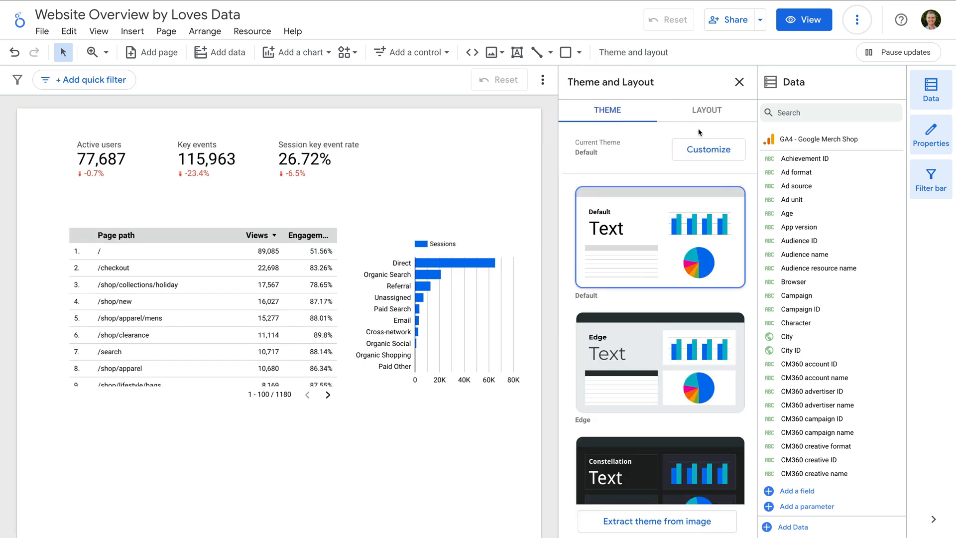
- Customize the report theme so the primary text font is Raleway
{"action": "left_click", "coordinate": [708, 149]}
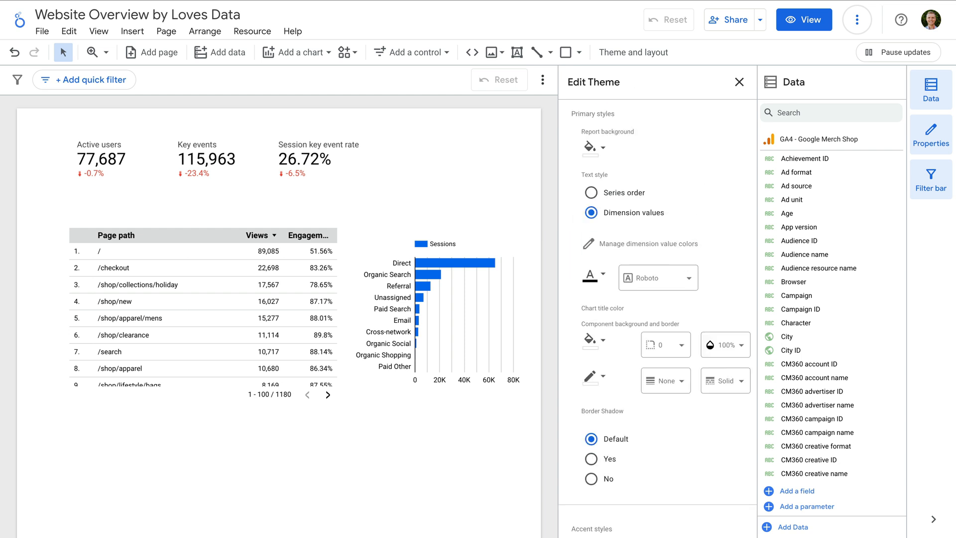
{"action": "left_click", "coordinate": [658, 278]}
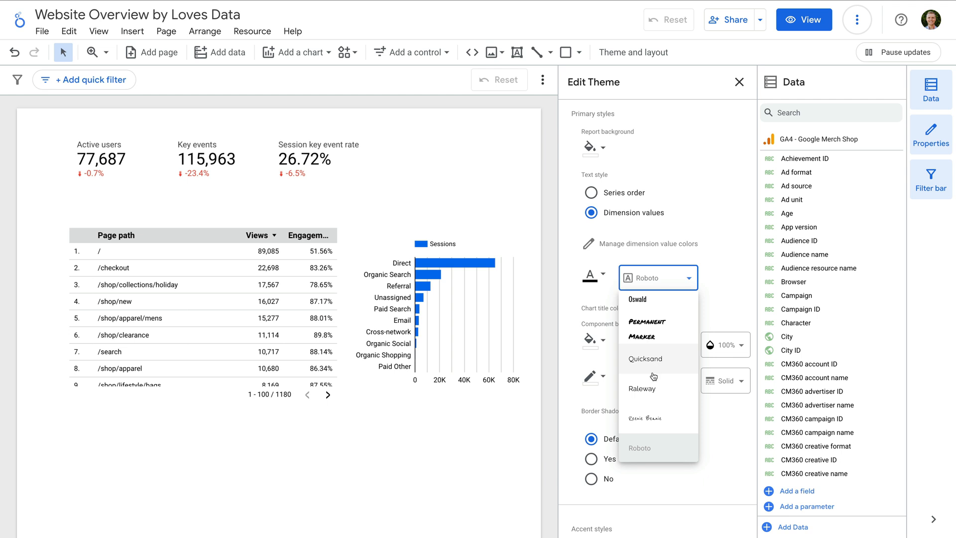
{"action": "left_click", "coordinate": [642, 388]}
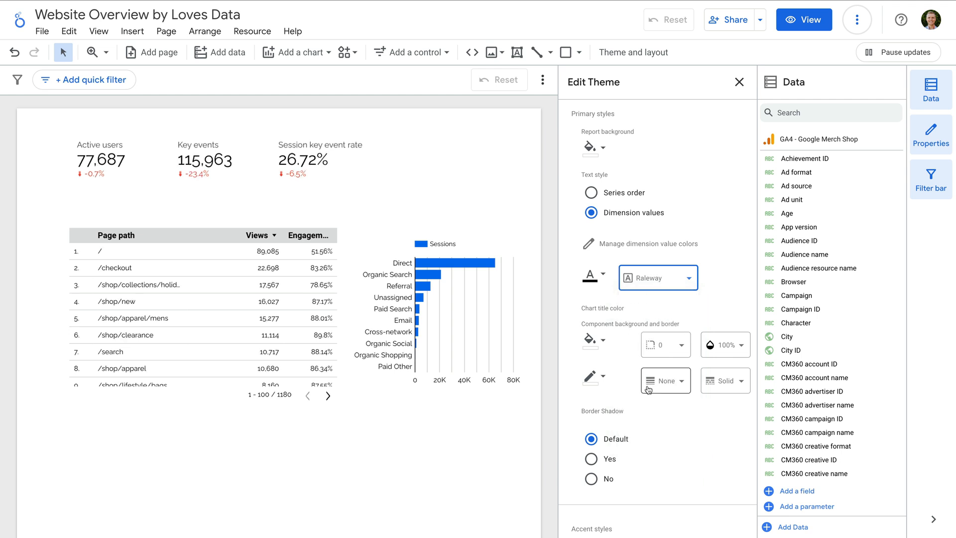
{"action": "scroll", "scroll_direction": "down", "scroll_amount": 3}
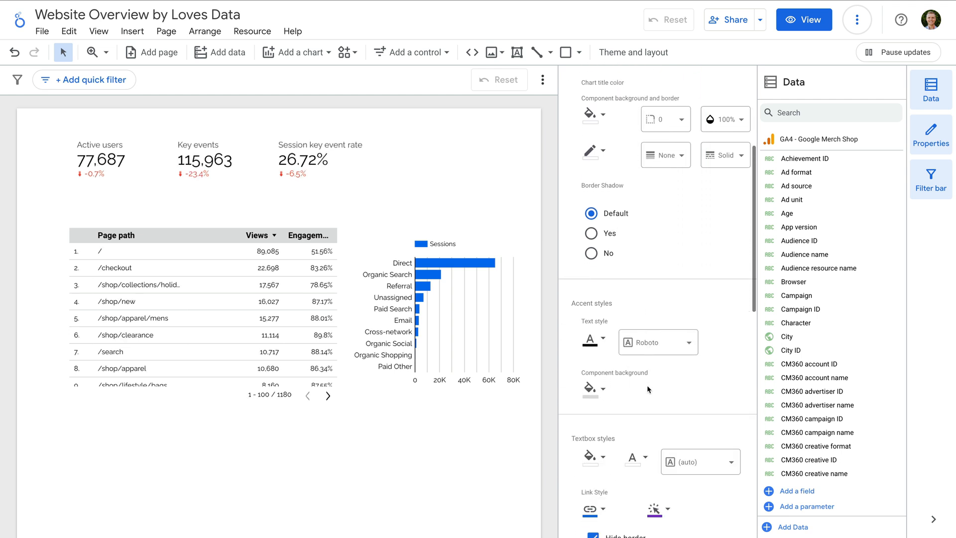
{"action": "scroll", "scroll_direction": "down", "scroll_amount": 3}
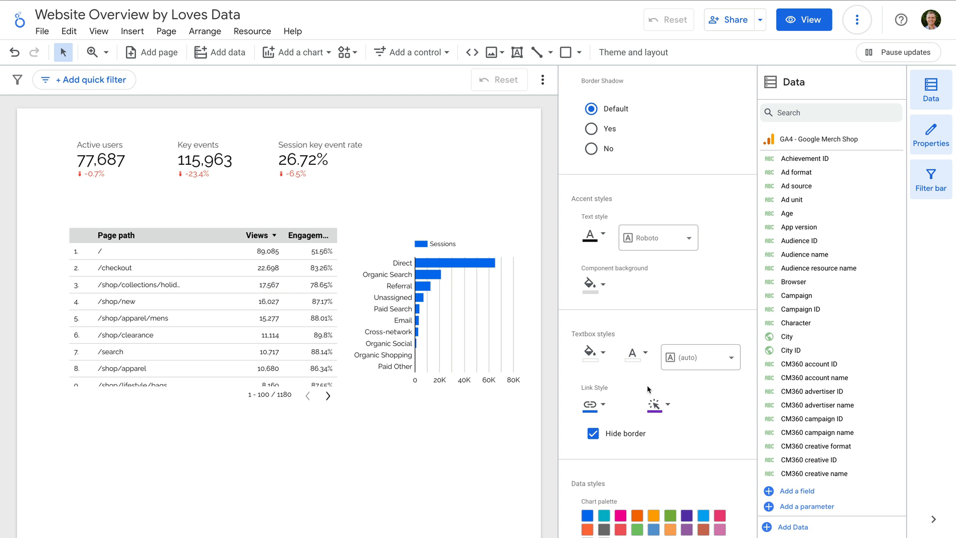
{"action": "mouse_move", "coordinate": [736, 20]}
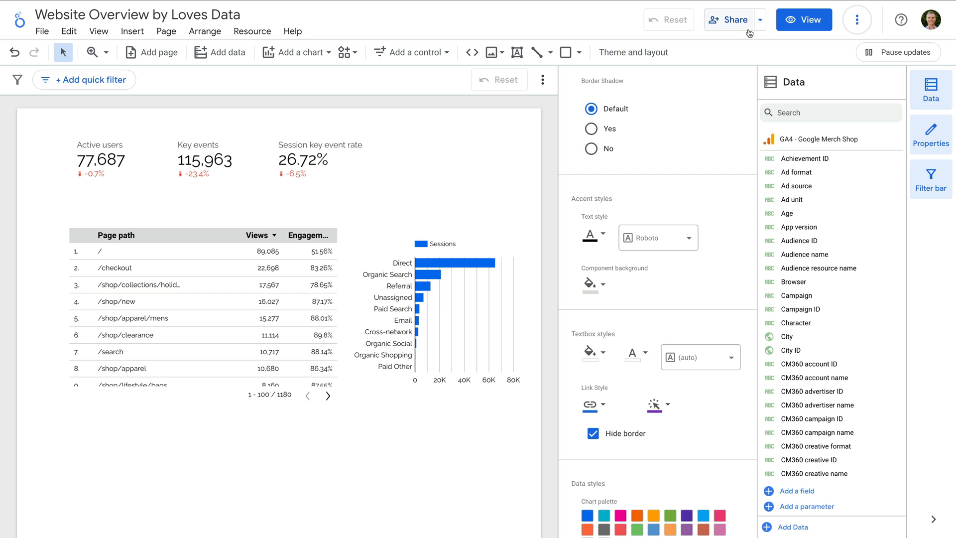
- Bring up the report's Share dialog showing its access settings
{"action": "left_click", "coordinate": [729, 20]}
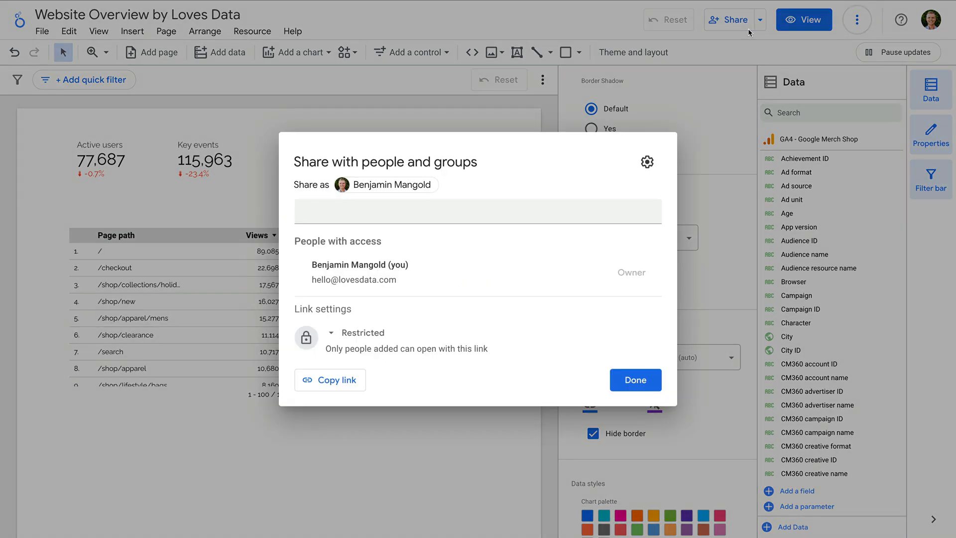